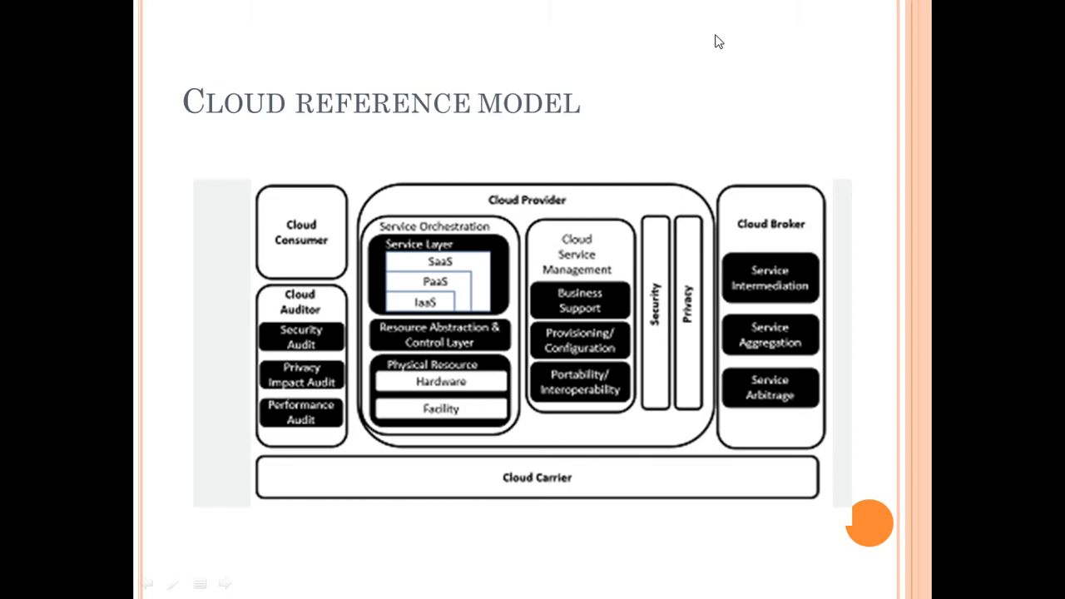
mouse_move(422, 256)
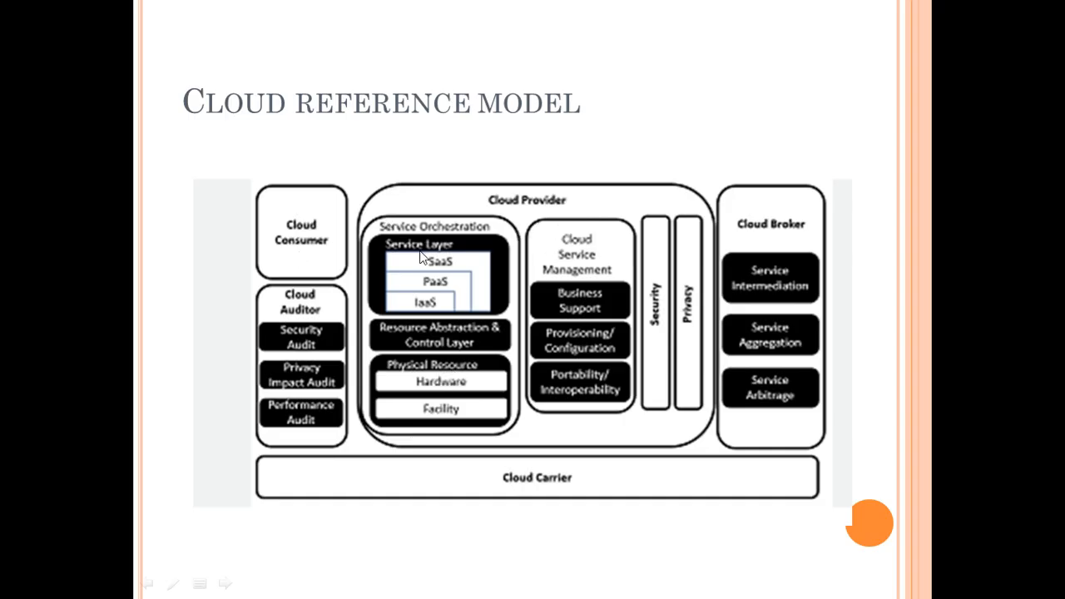
mouse_move(501, 382)
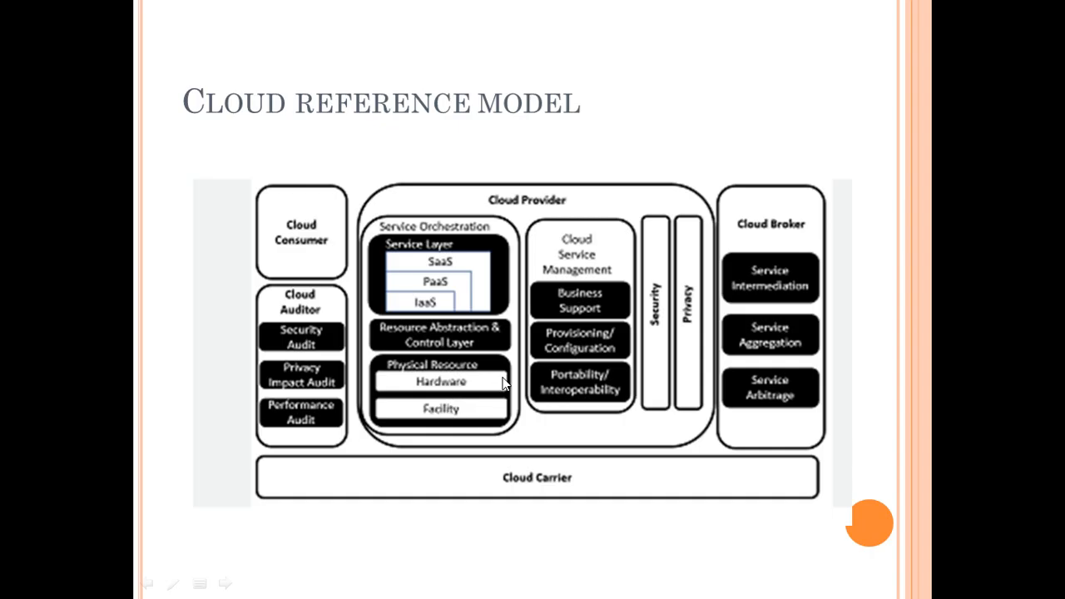
mouse_move(507, 207)
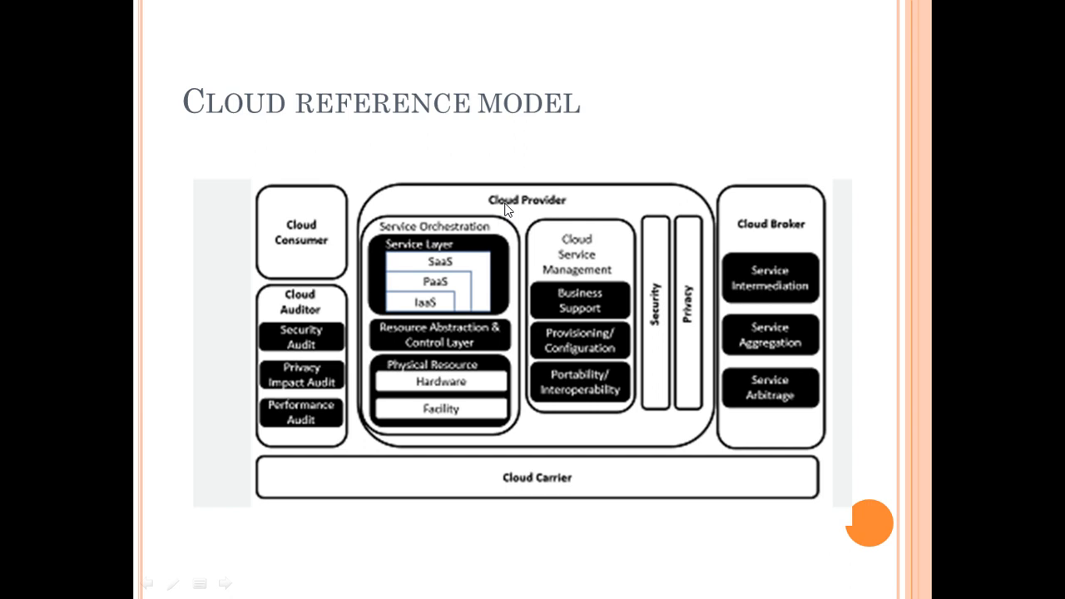
mouse_move(415, 277)
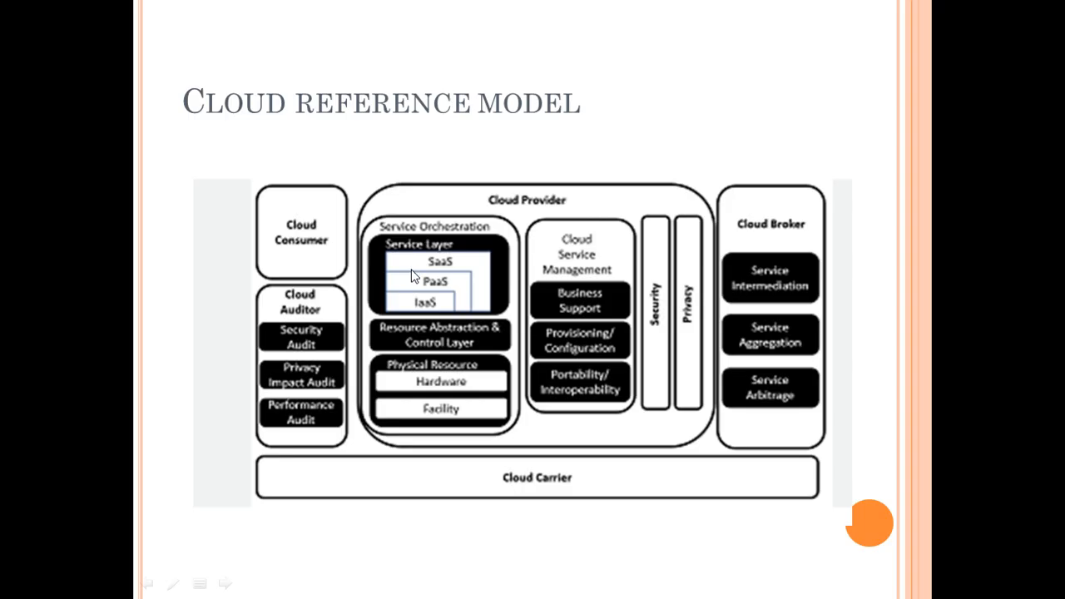
mouse_move(278, 411)
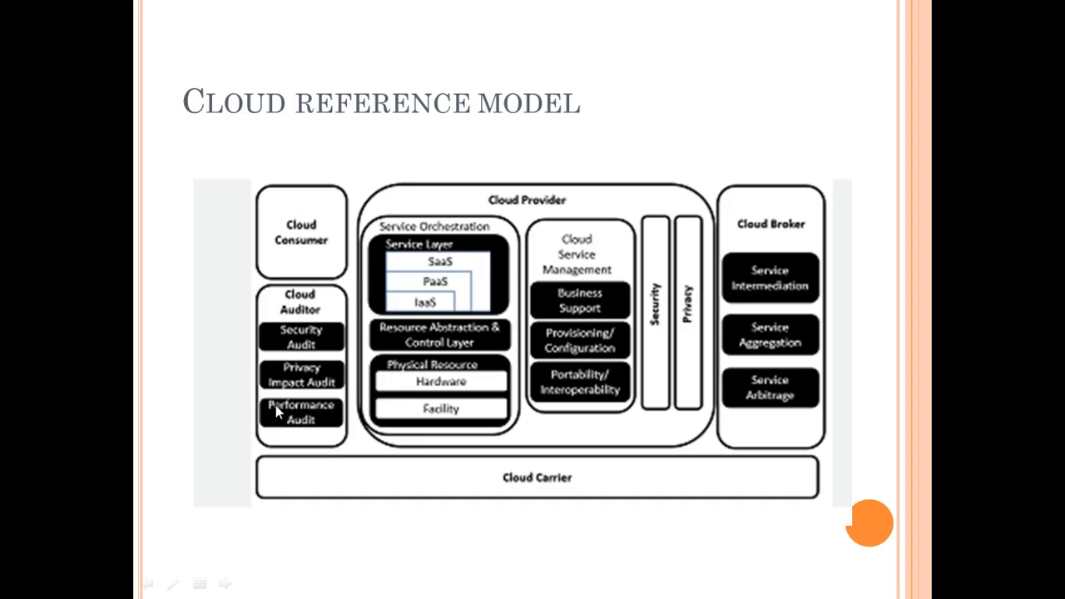
mouse_move(436, 399)
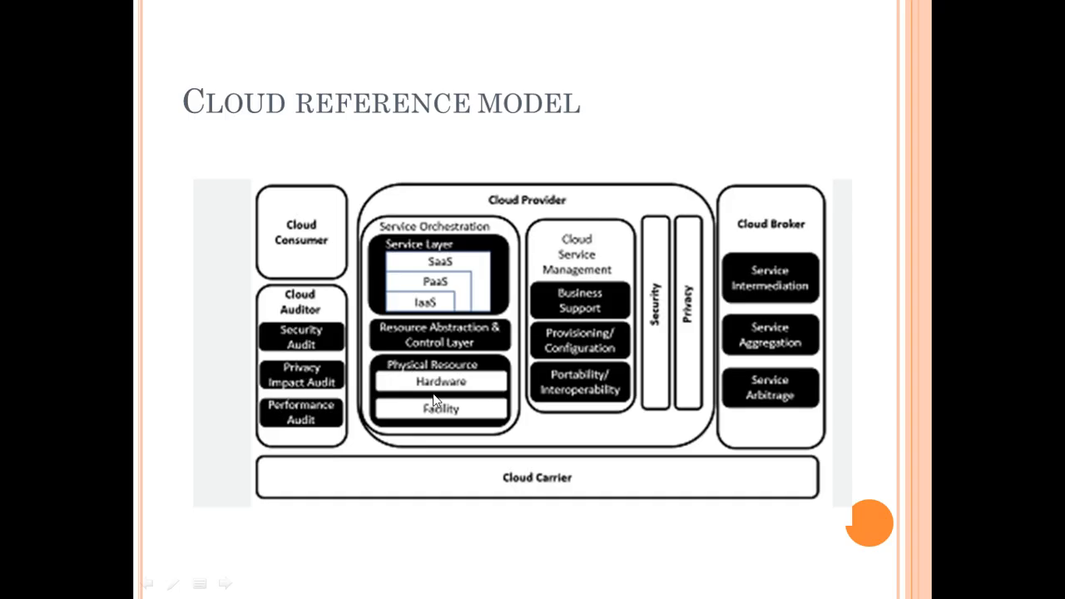
mouse_move(855, 371)
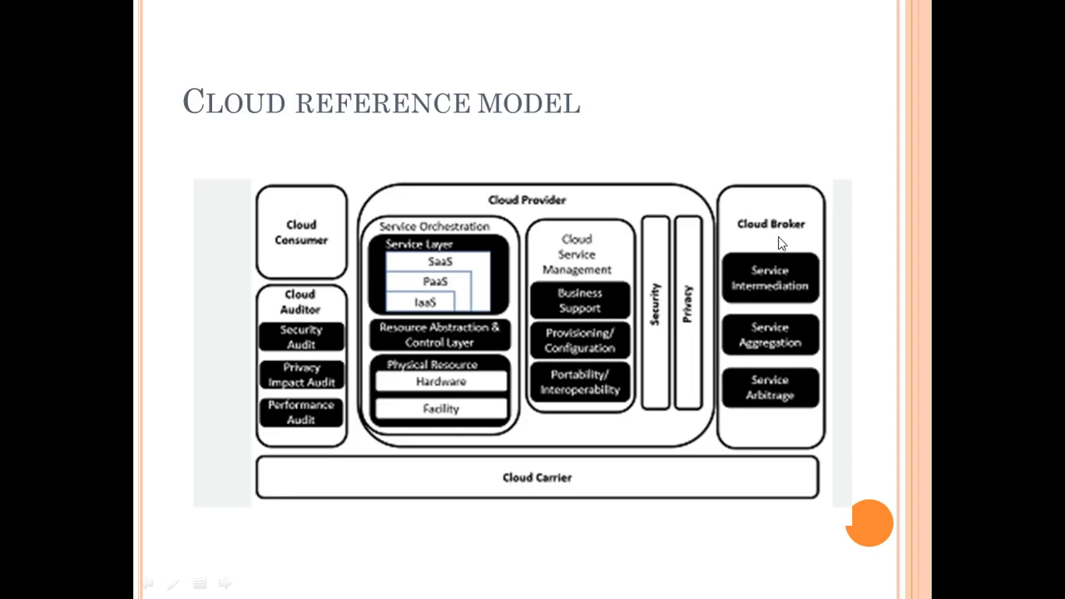
mouse_move(787, 236)
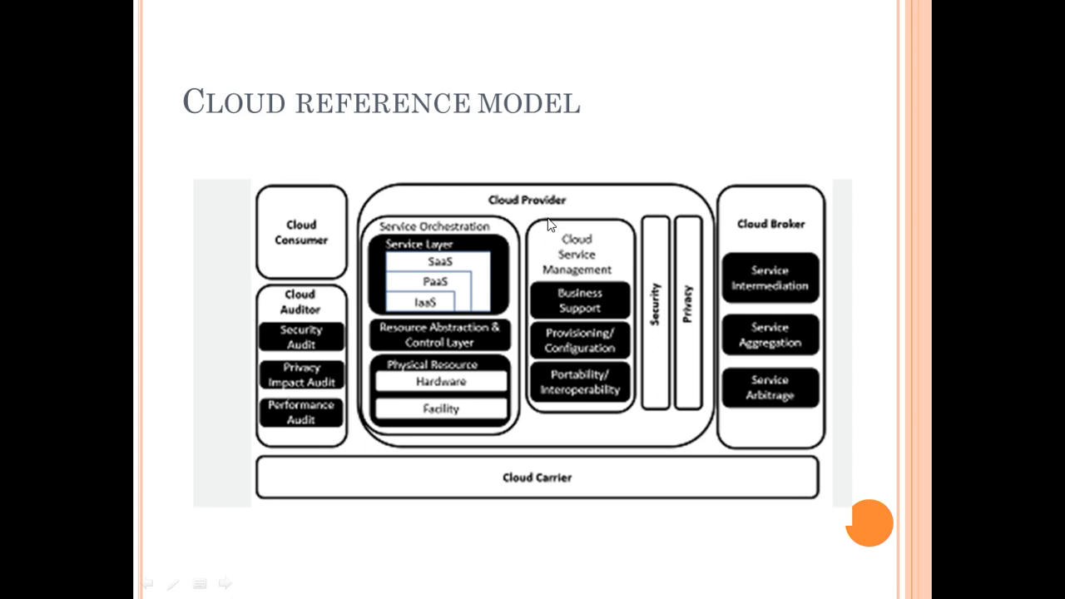
mouse_move(698, 472)
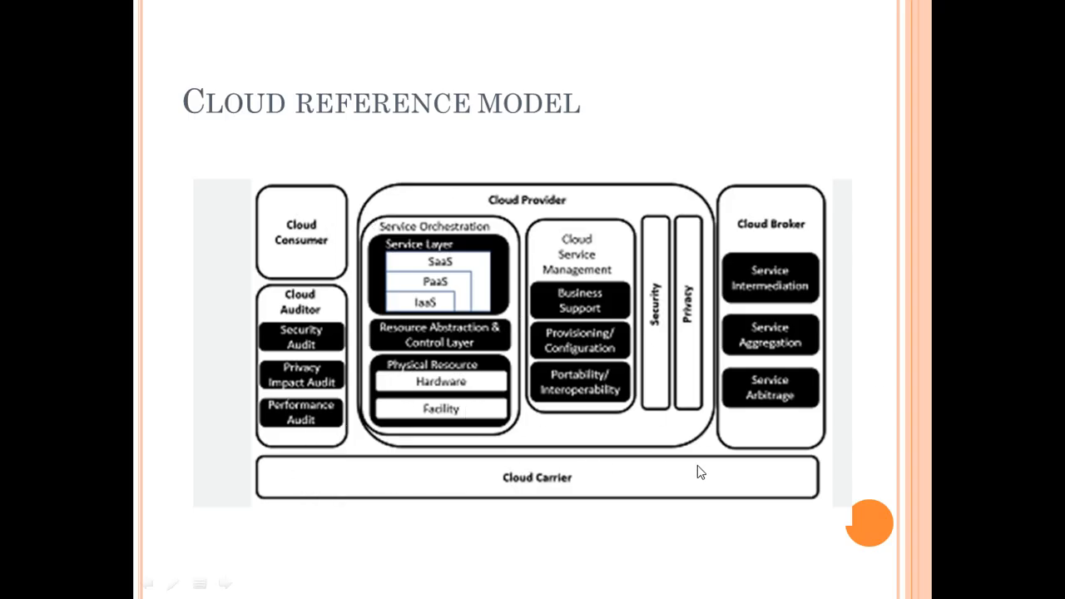